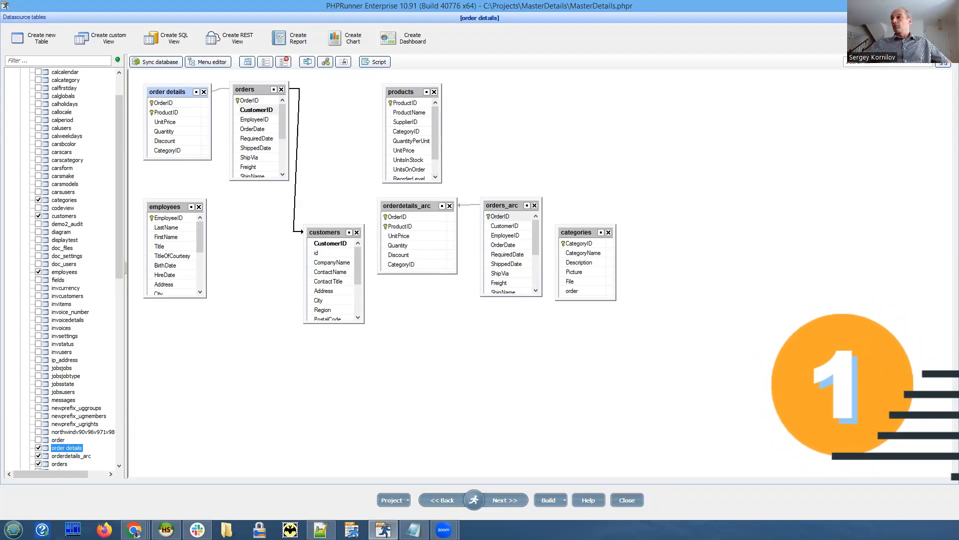
mouse_move(466, 127)
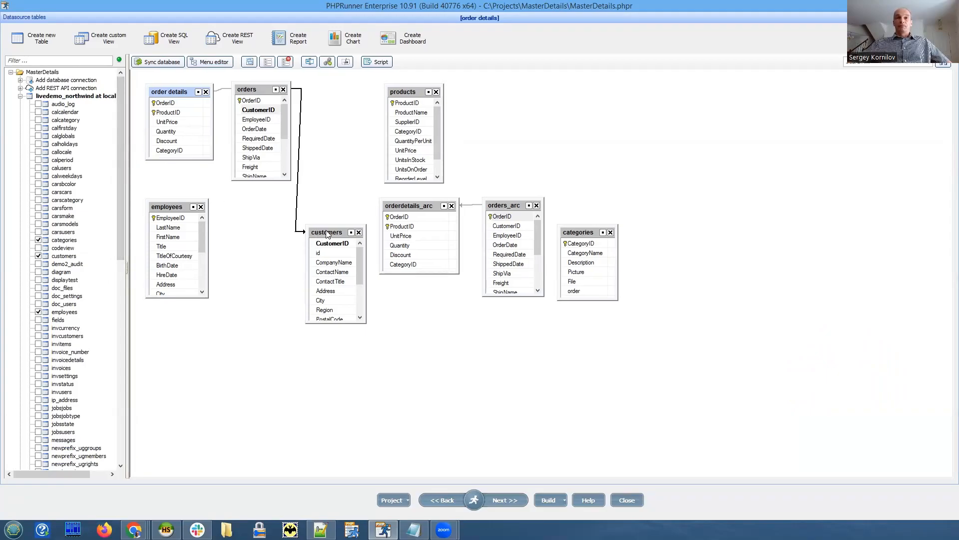
Enlarge the employees table box in the datasource diagram to list more fields.
left_click(328, 228)
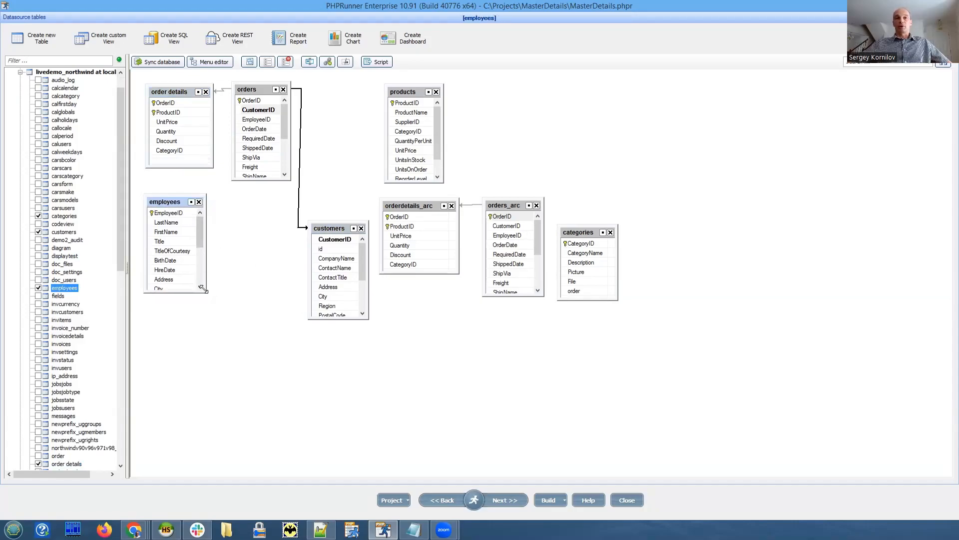
left_click_drag(204, 291, 222, 340)
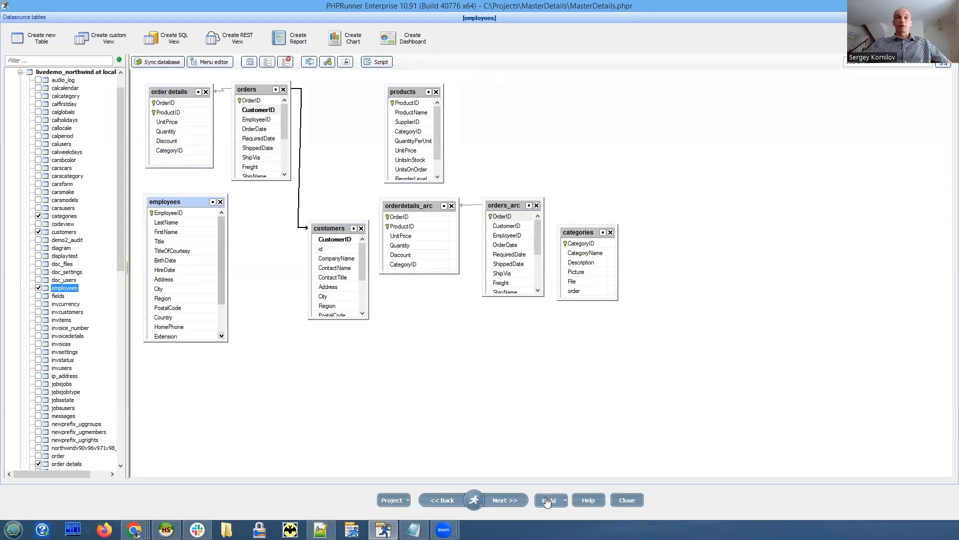
Build the app and review order 10251's order lines and linked customer in Chrome.
left_click(548, 500)
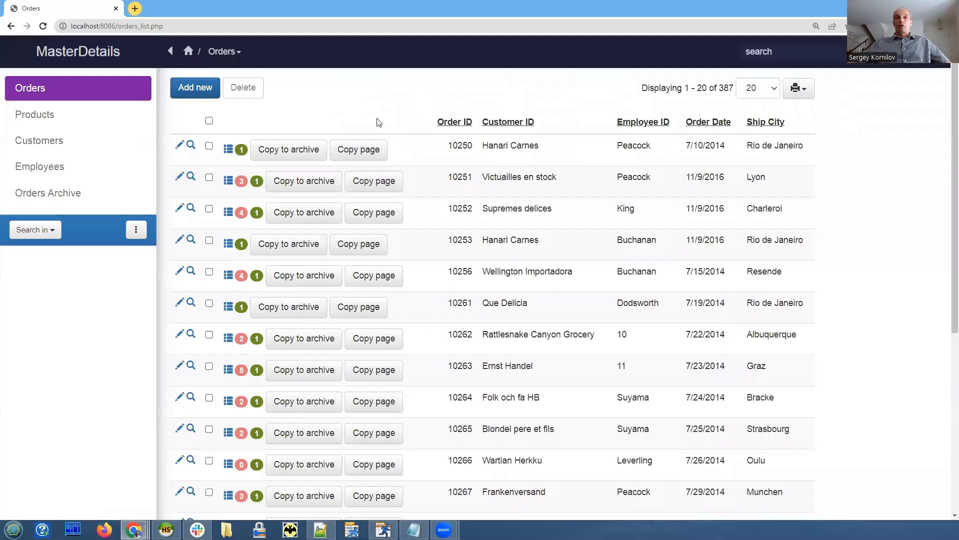
mouse_move(300, 114)
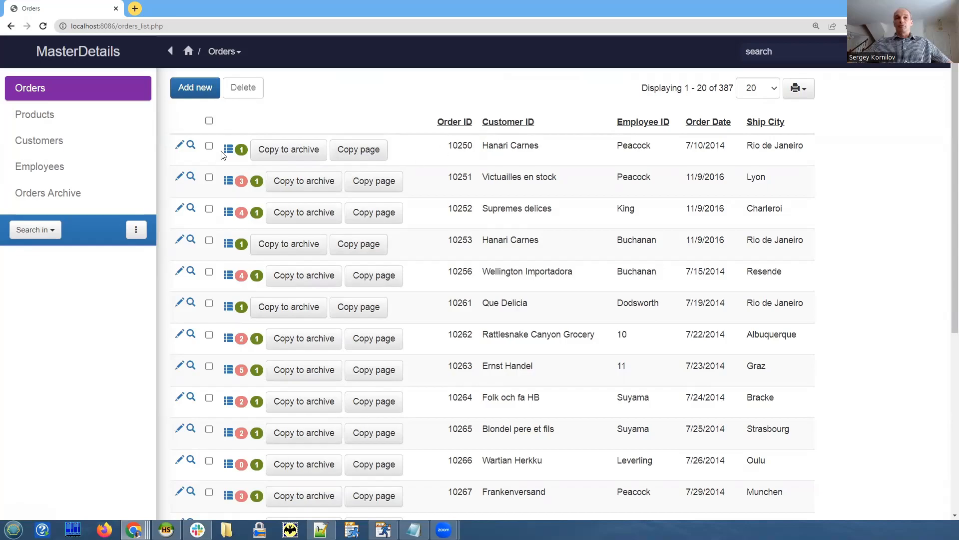
left_click(228, 180)
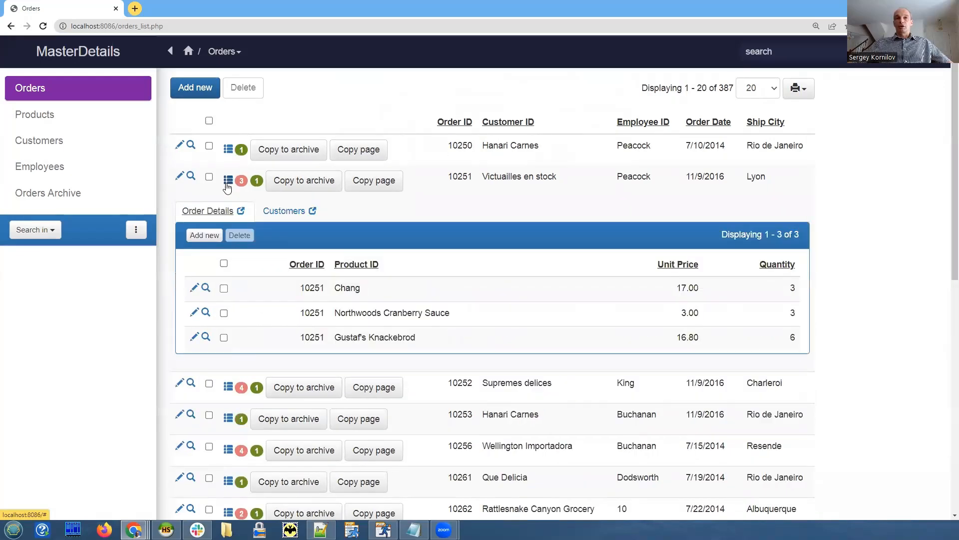
mouse_move(285, 211)
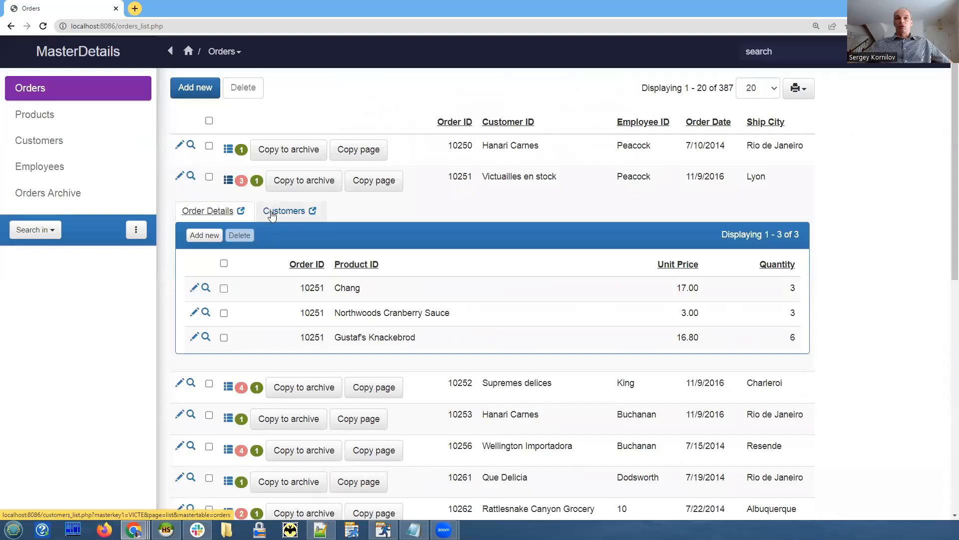
left_click(208, 211)
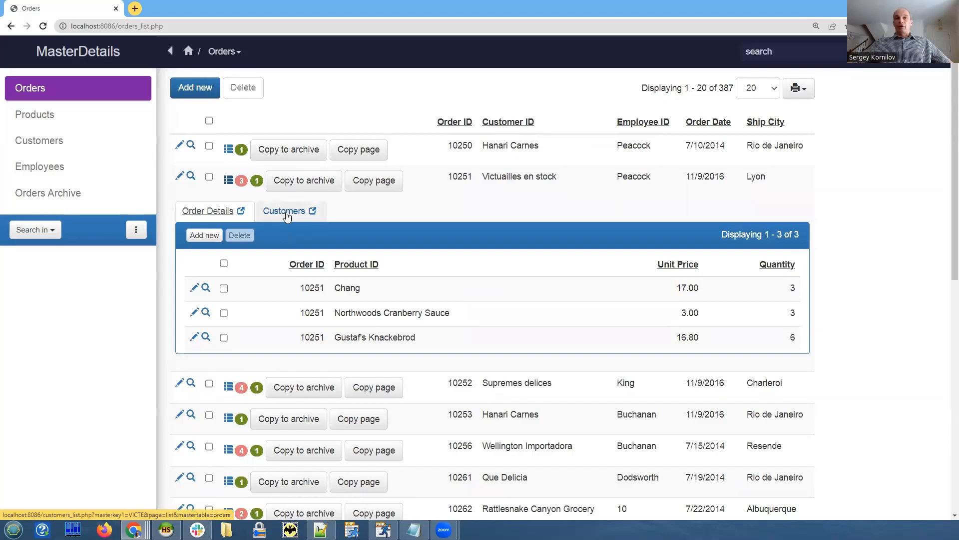
left_click(285, 211)
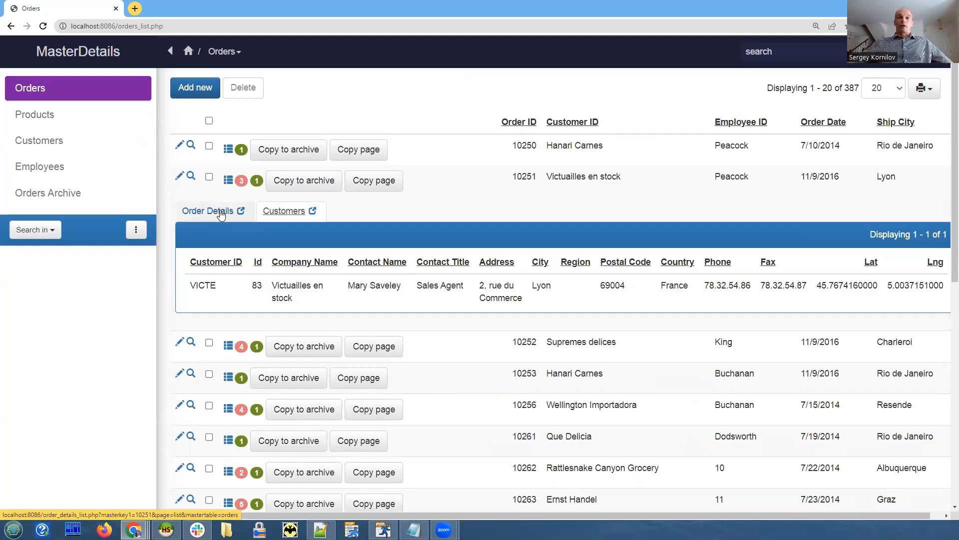
left_click(207, 211)
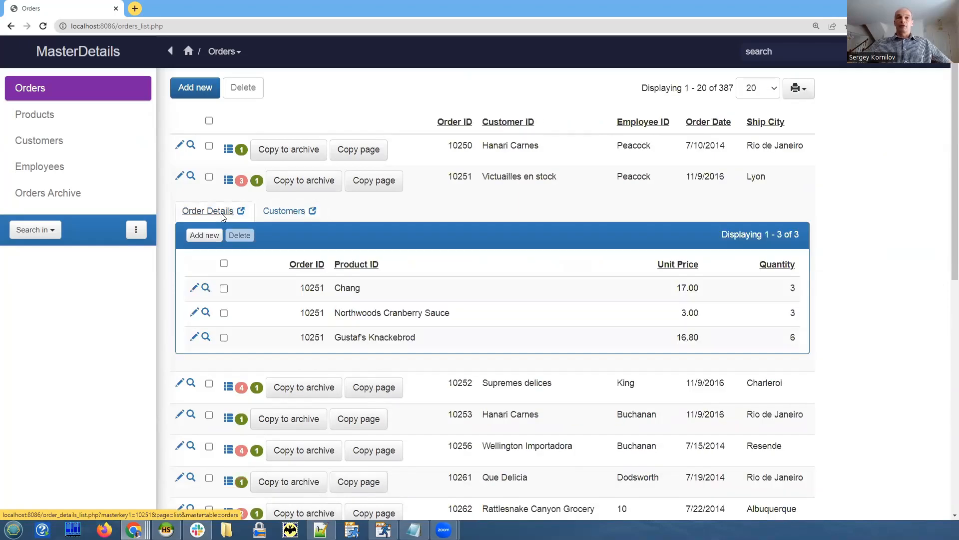
mouse_move(370, 212)
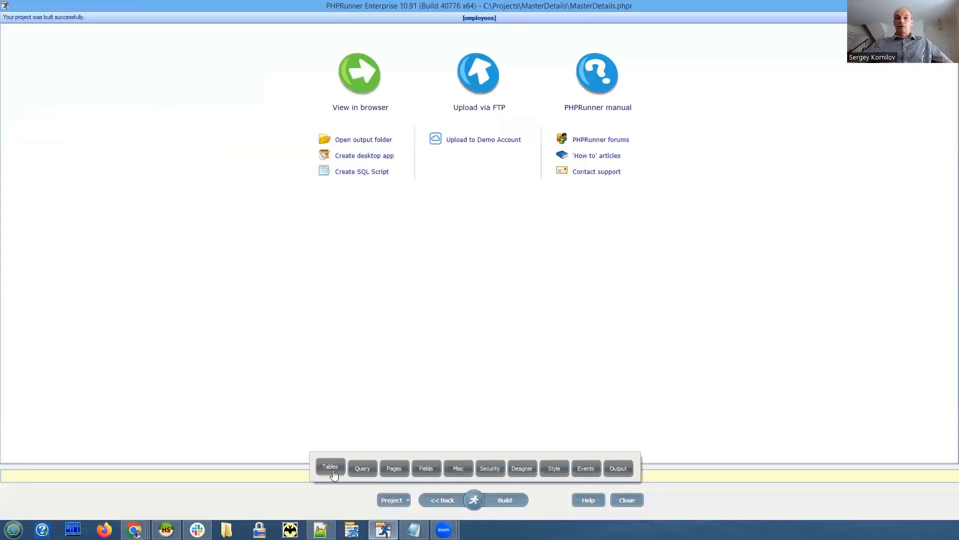
Rearrange the archive table boxes in the Tables diagram and proceed to the Page Designer.
left_click(329, 467)
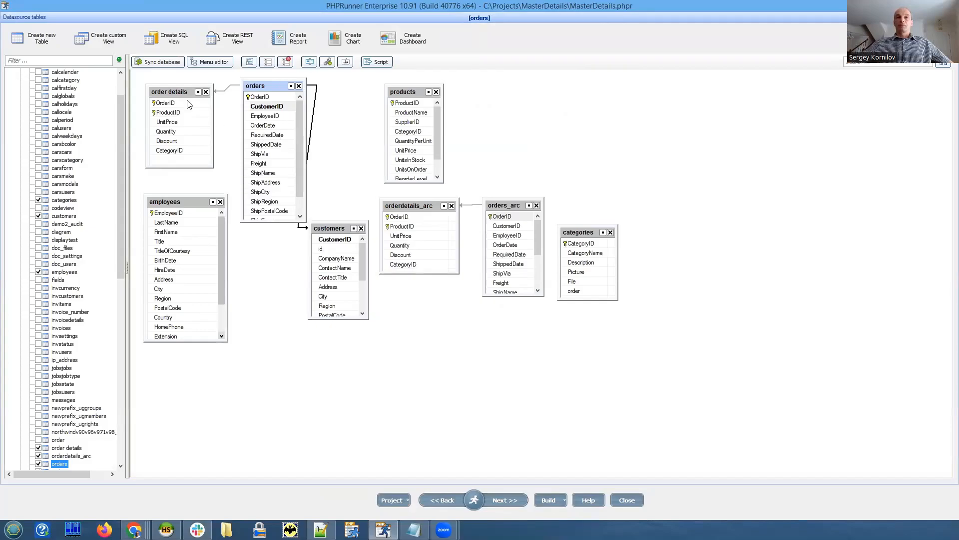
left_click(178, 84)
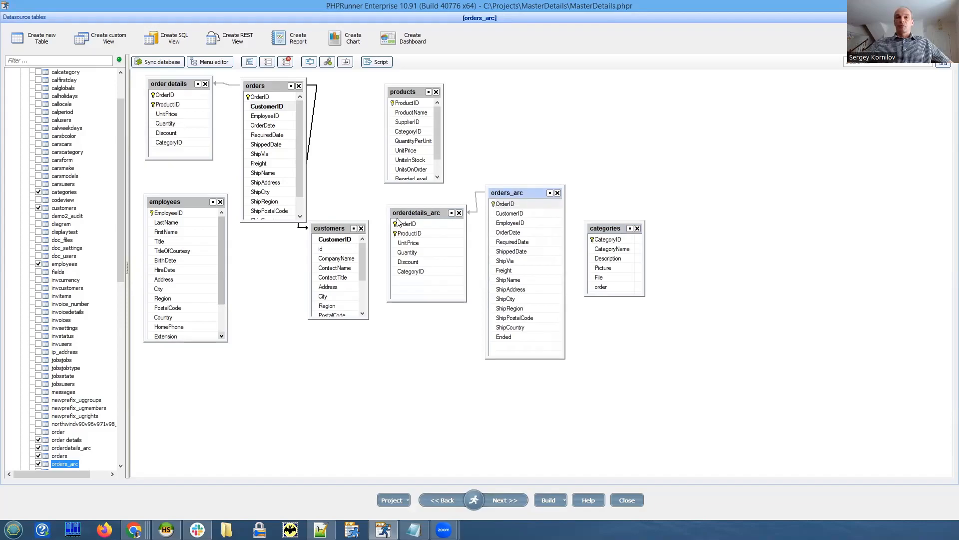
left_click(416, 212)
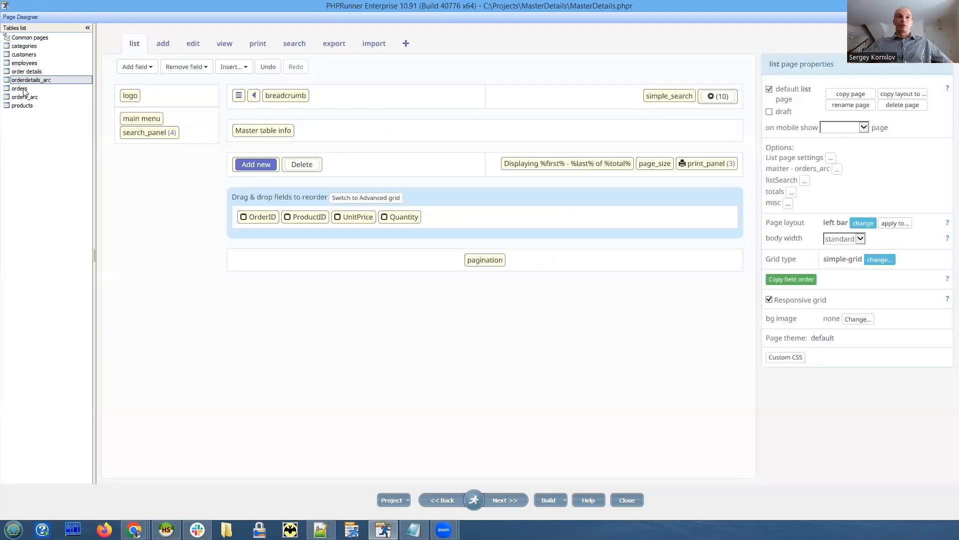
Show the server-side event code of the orders list's Copy to archive button, enlarged.
left_click(18, 88)
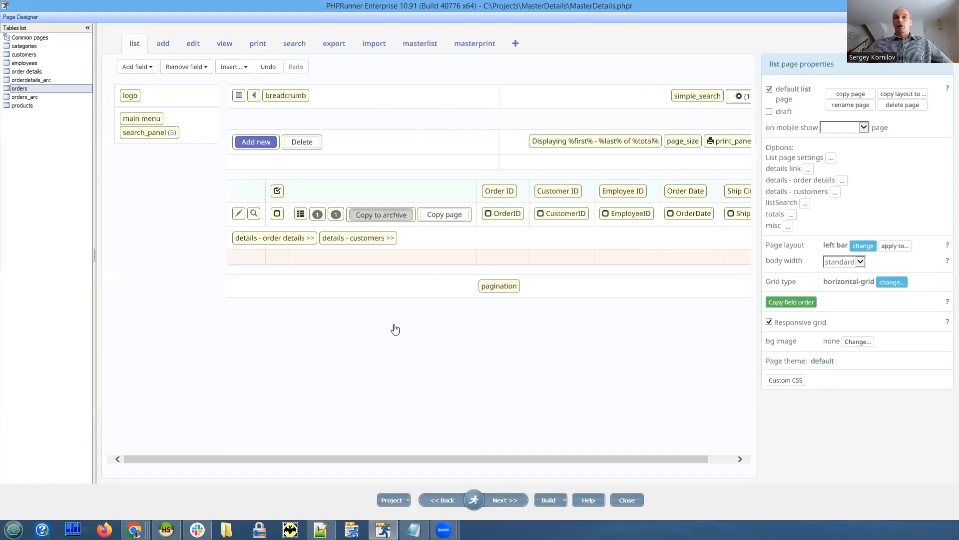
left_click(381, 214)
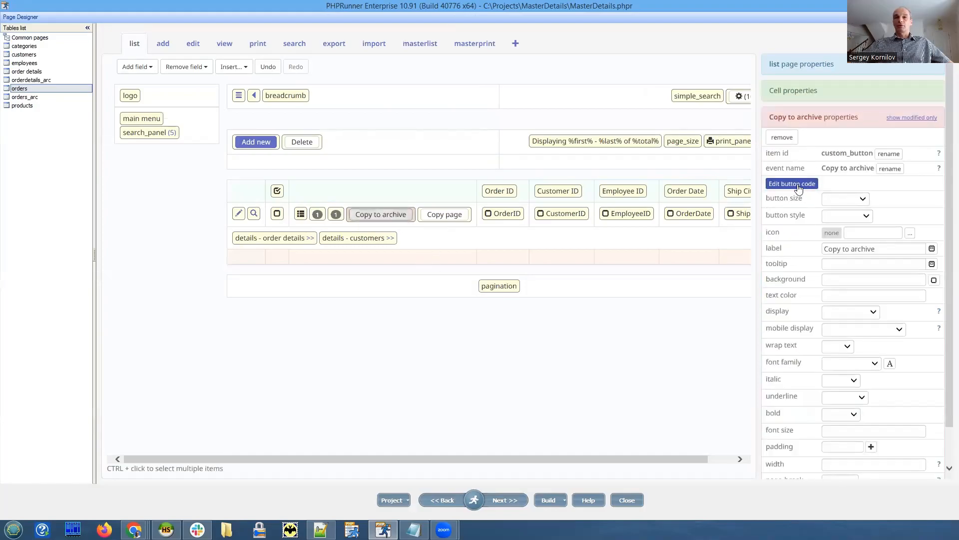
left_click(792, 184)
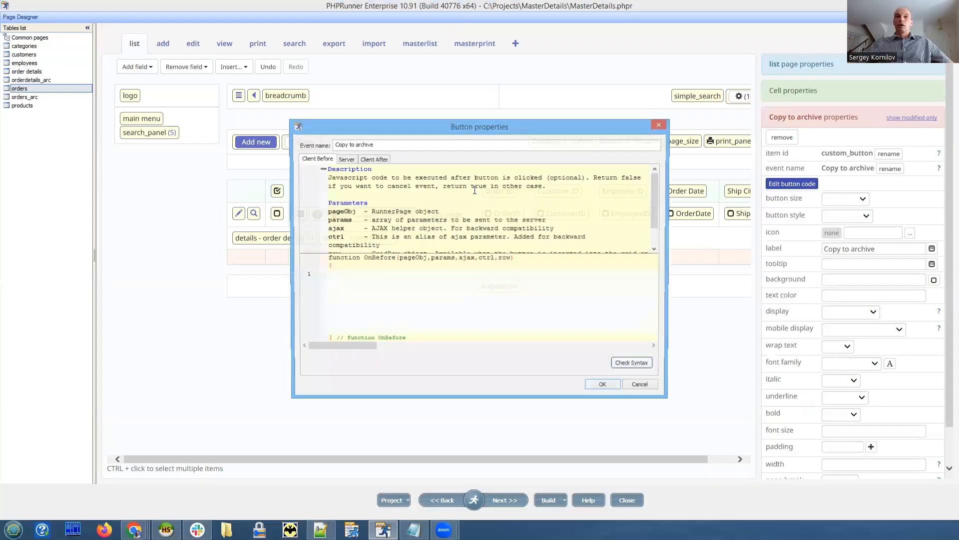
left_click_drag(479, 127, 390, 56)
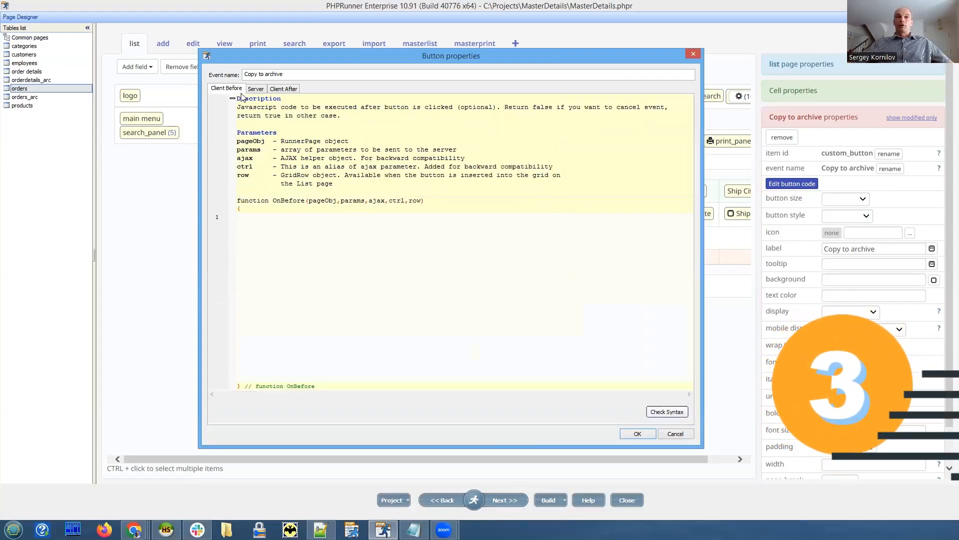
left_click(255, 87)
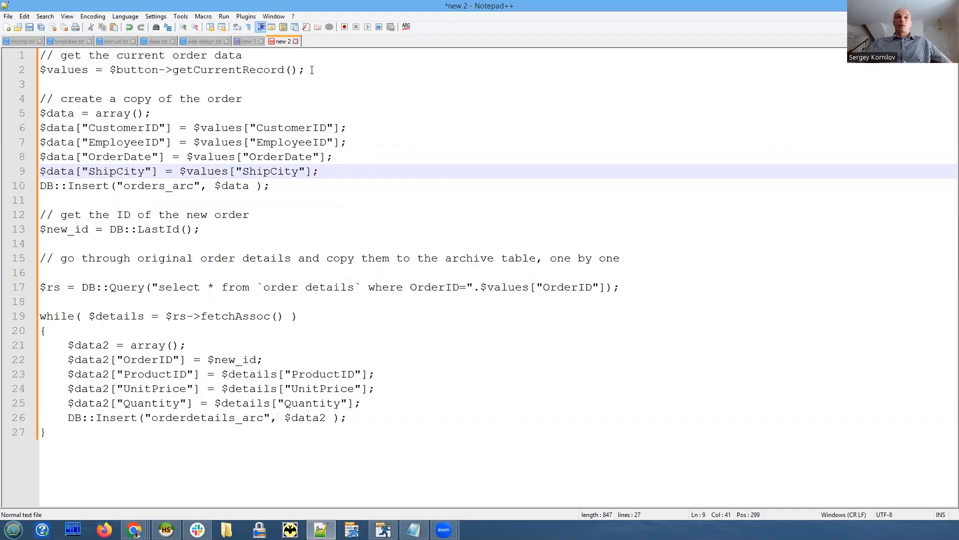
Review the code fetching the current record and building the CustomerID data array.
left_click(288, 69)
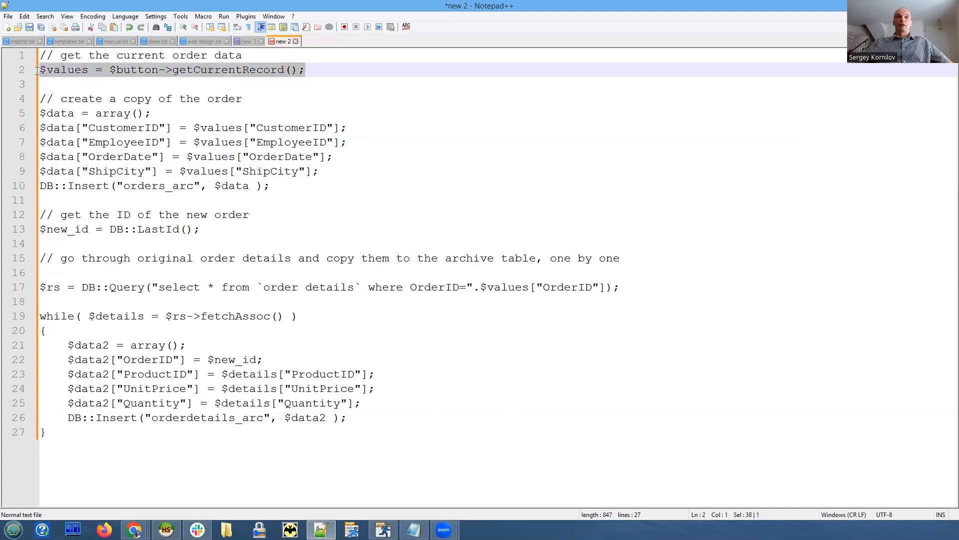
left_click(113, 84)
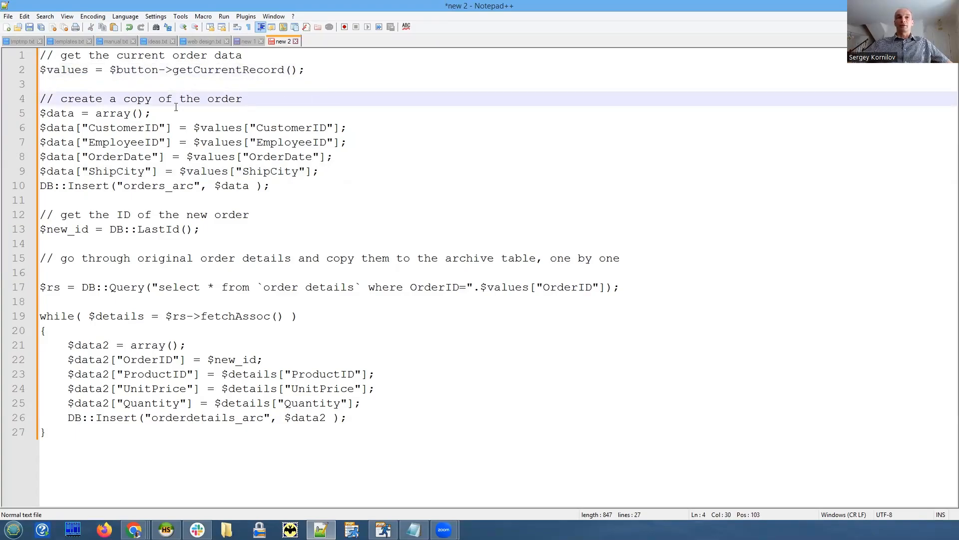
left_click(151, 113)
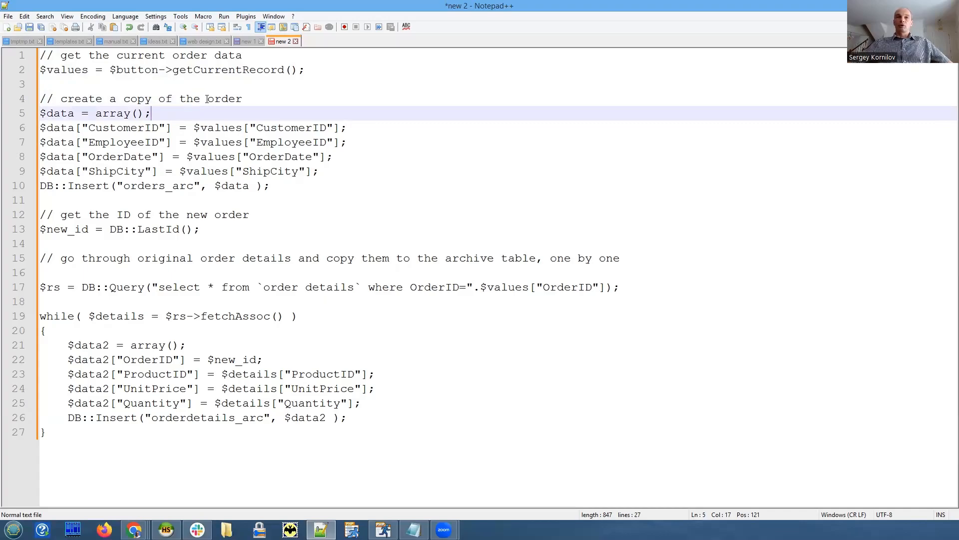
double_click(223, 99)
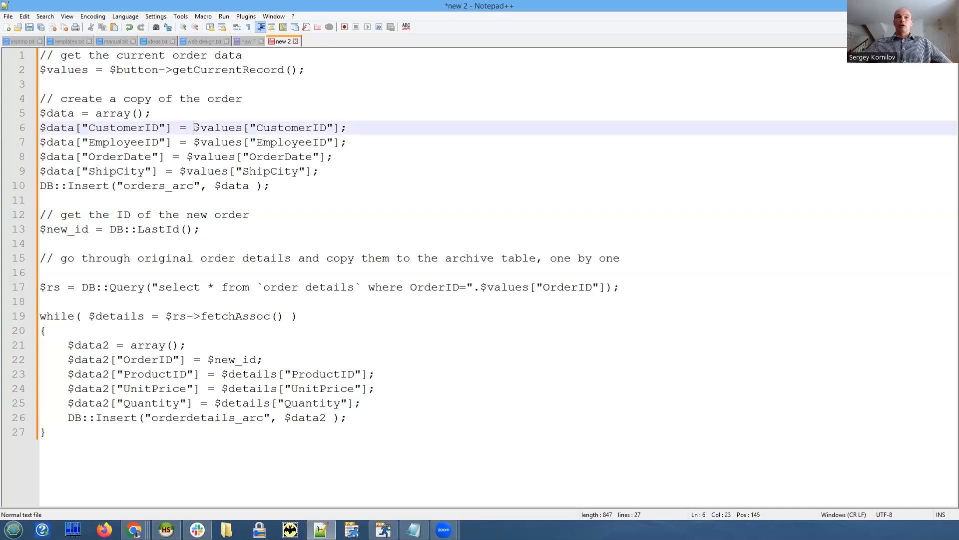
left_click_drag(194, 127, 346, 126)
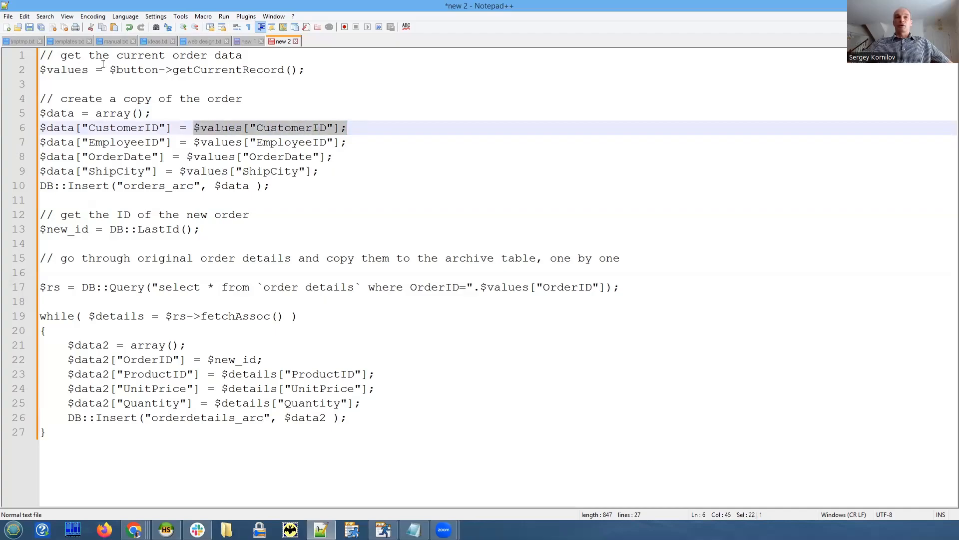
left_click(282, 69)
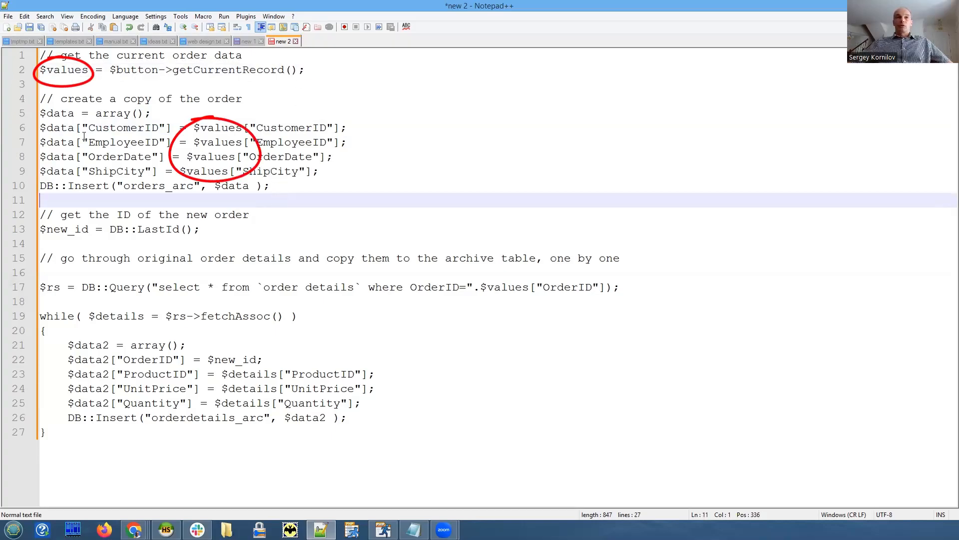
left_click_drag(39, 127, 318, 171)
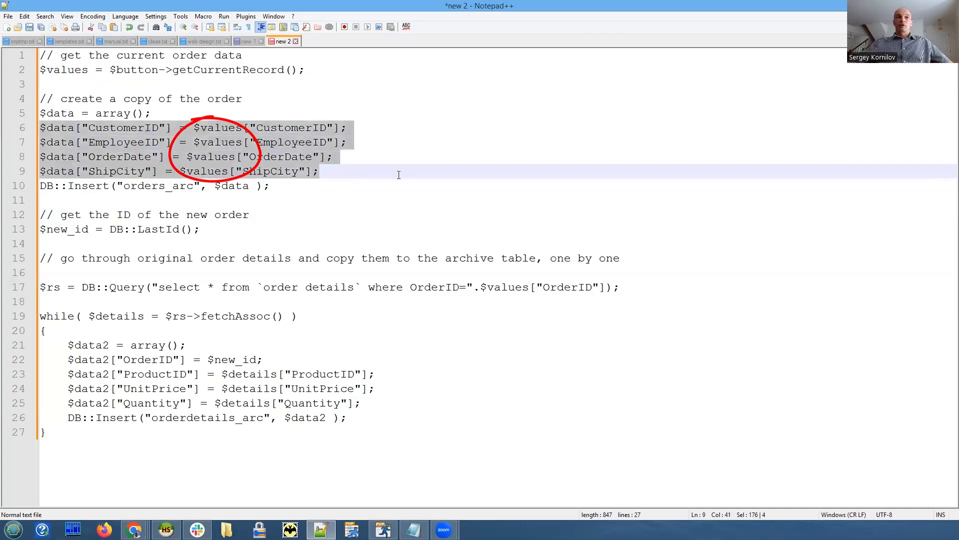
Review the DB::Insert into orders_arc and the DB::LastId call for the new order id.
left_click(269, 186)
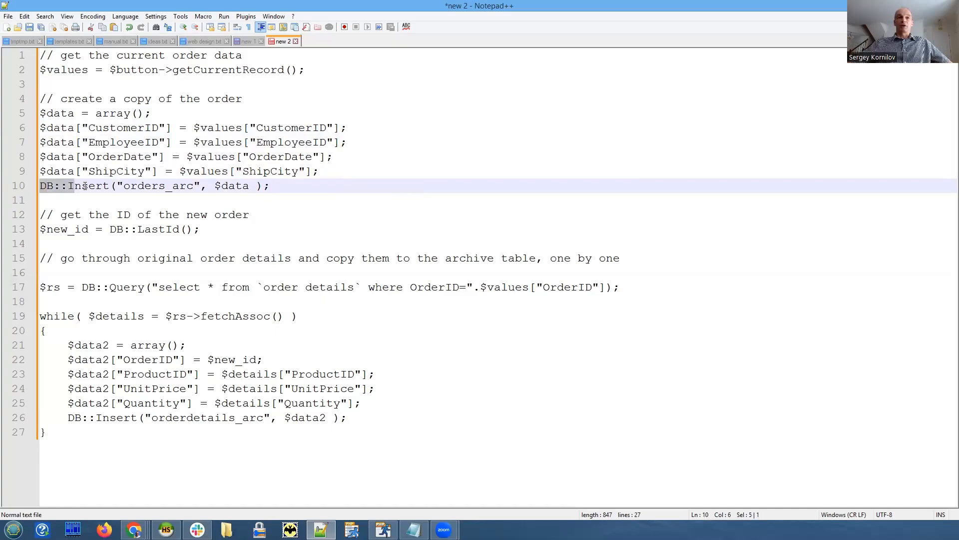
left_click(125, 186)
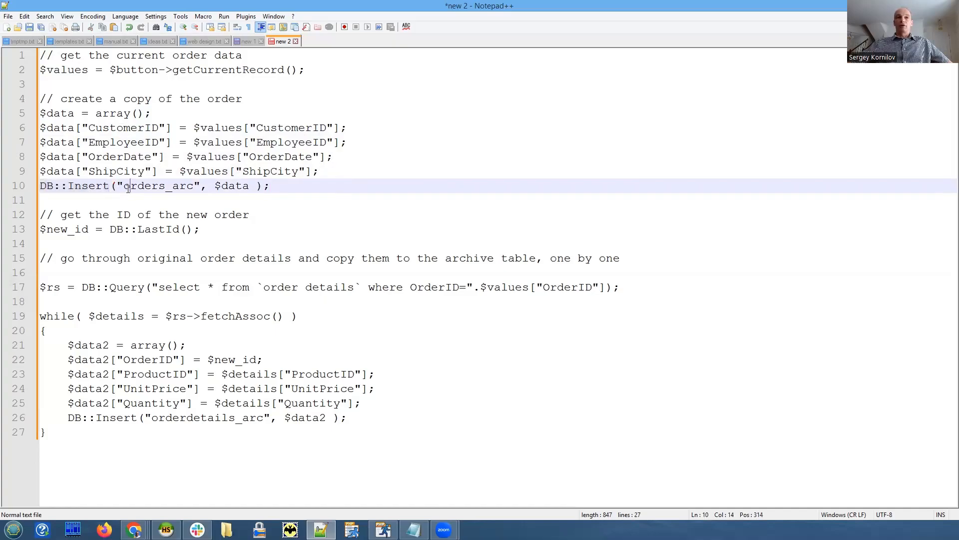
double_click(158, 186)
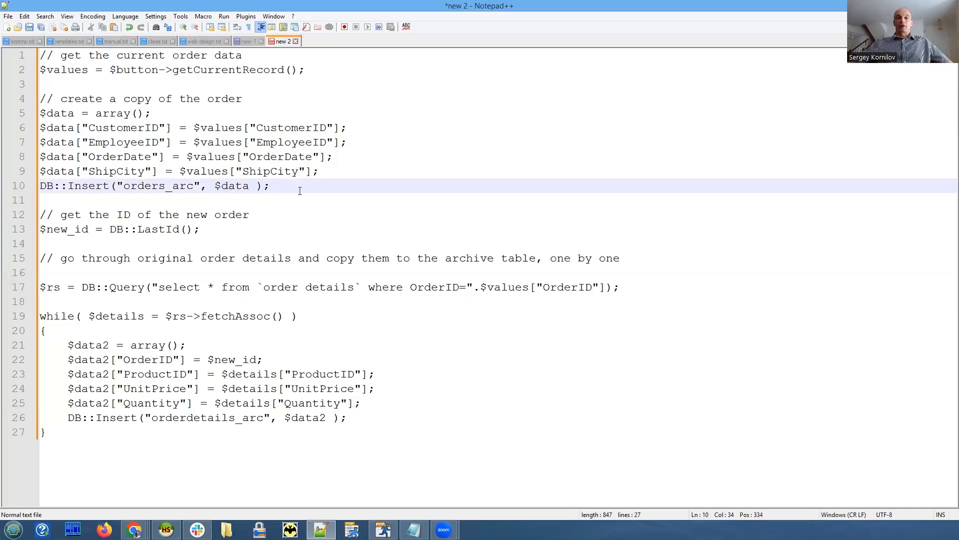
left_click(151, 113)
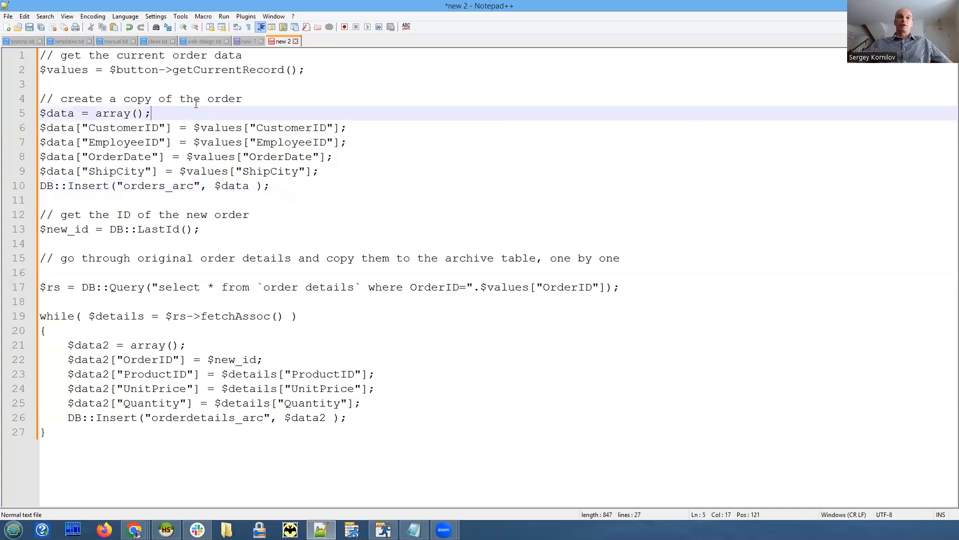
left_click(202, 229)
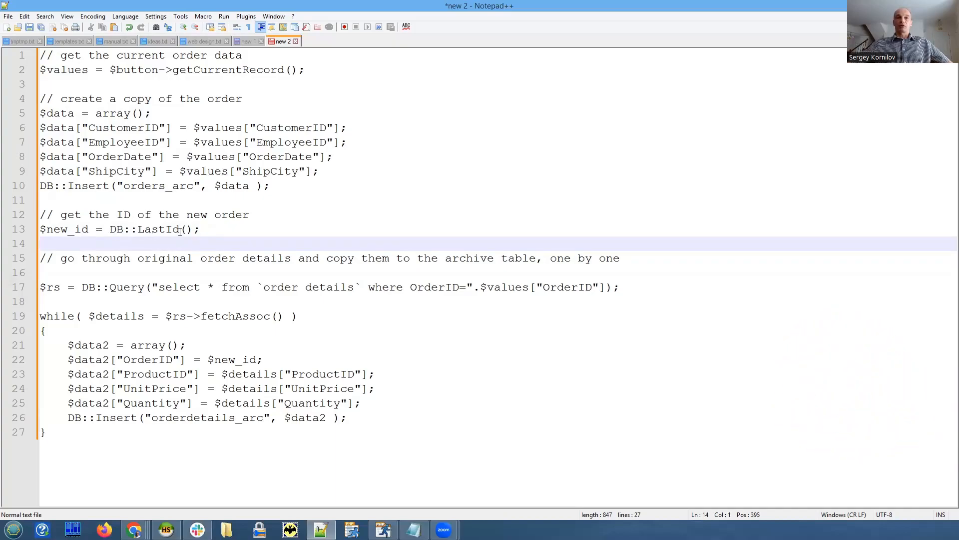
double_click(155, 230)
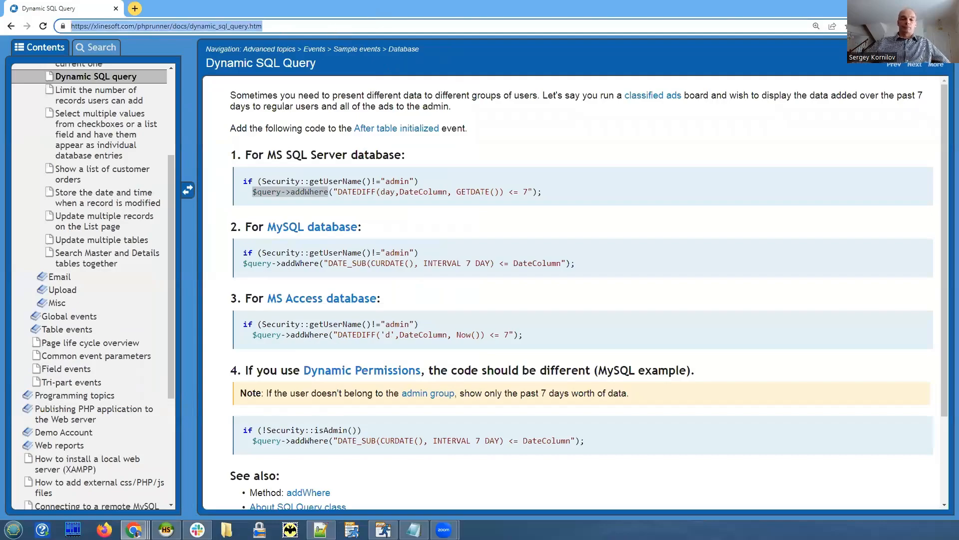
Search Google for PHPRunner help and review the LastId() example on xlinesoft.com.
type("phprunner pass parameters")
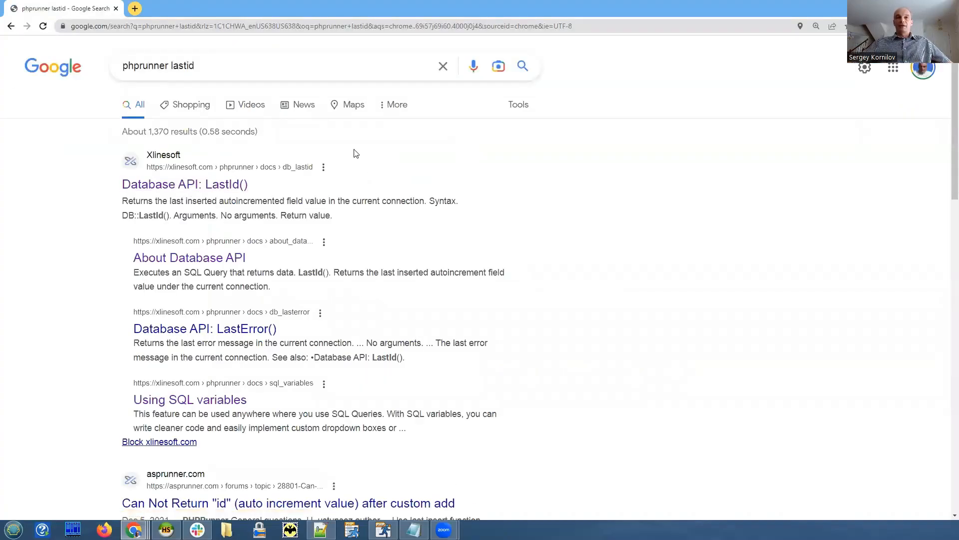
mouse_move(184, 184)
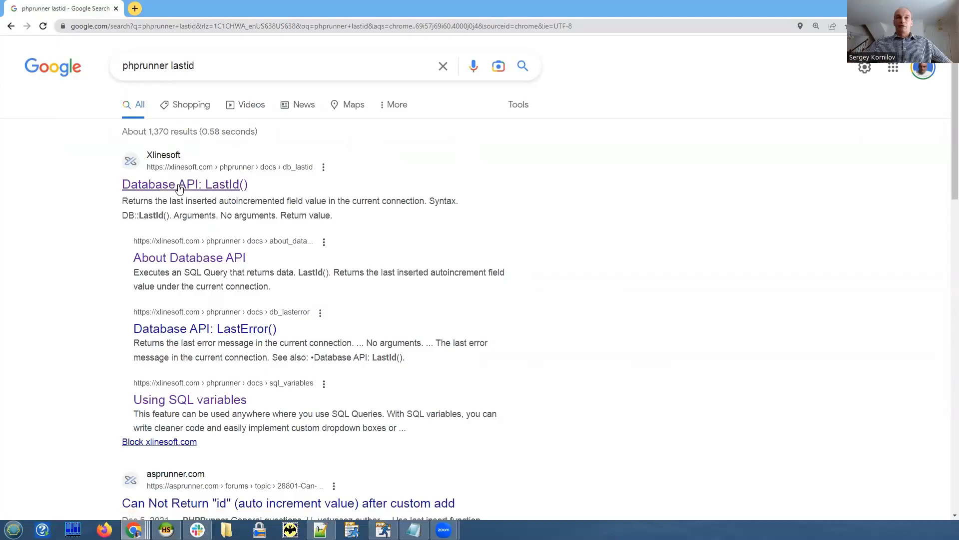
left_click(184, 184)
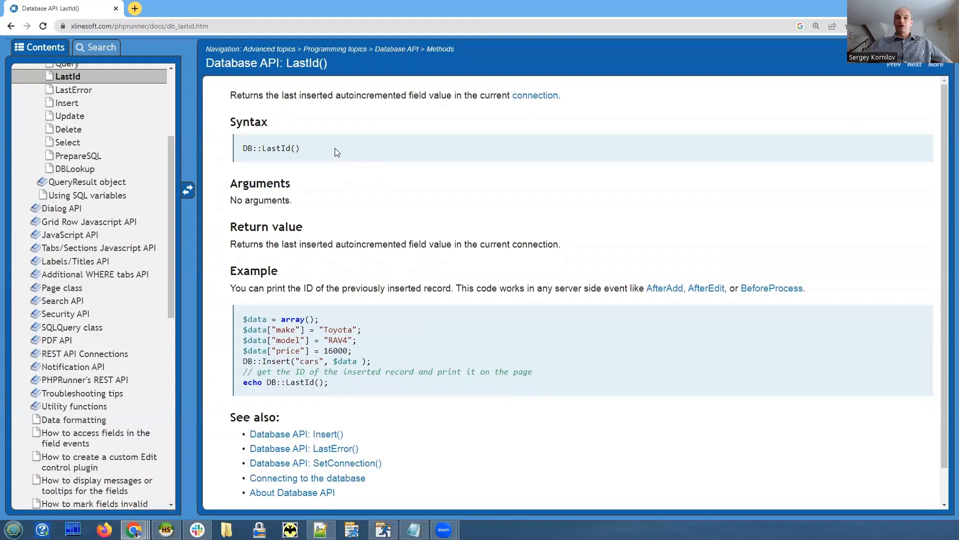
scroll("down", 3)
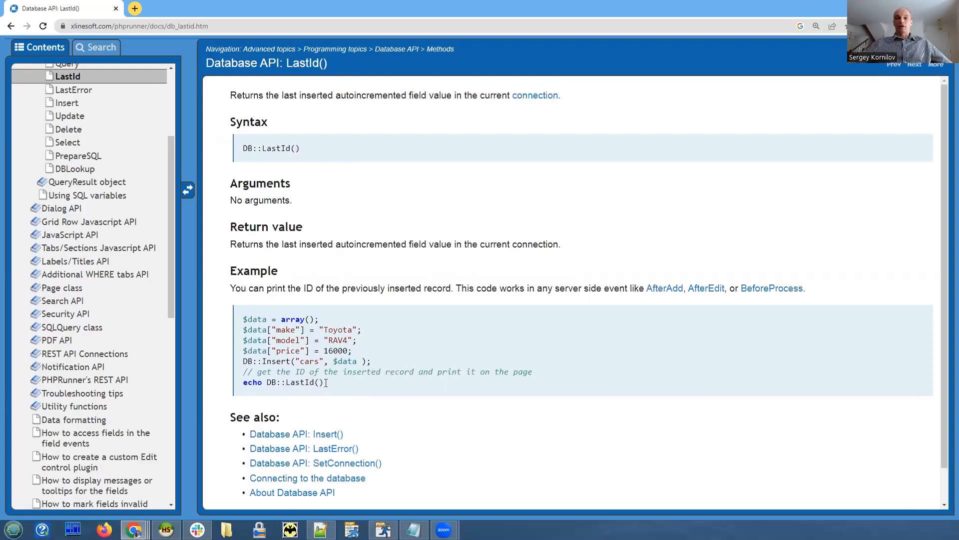
double_click(282, 382)
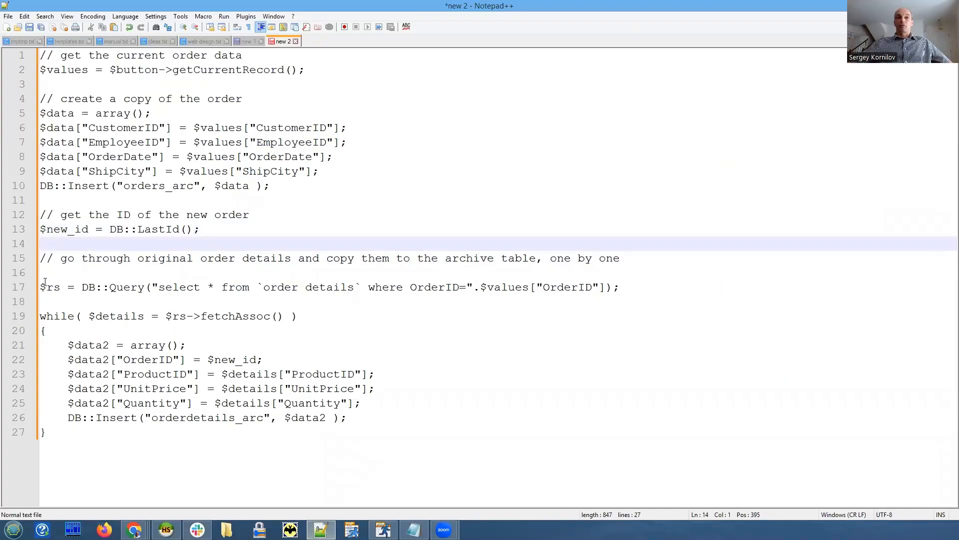
double_click(50, 286)
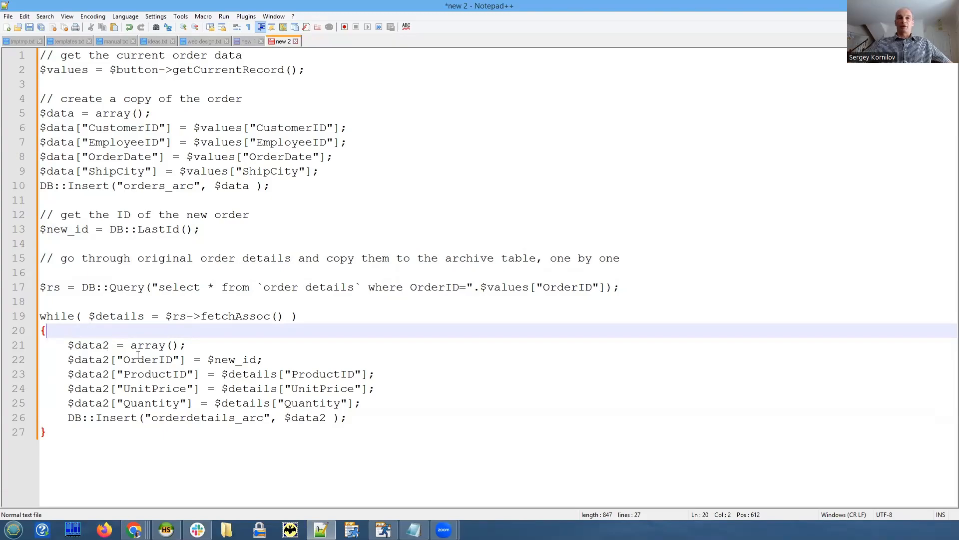
double_click(148, 358)
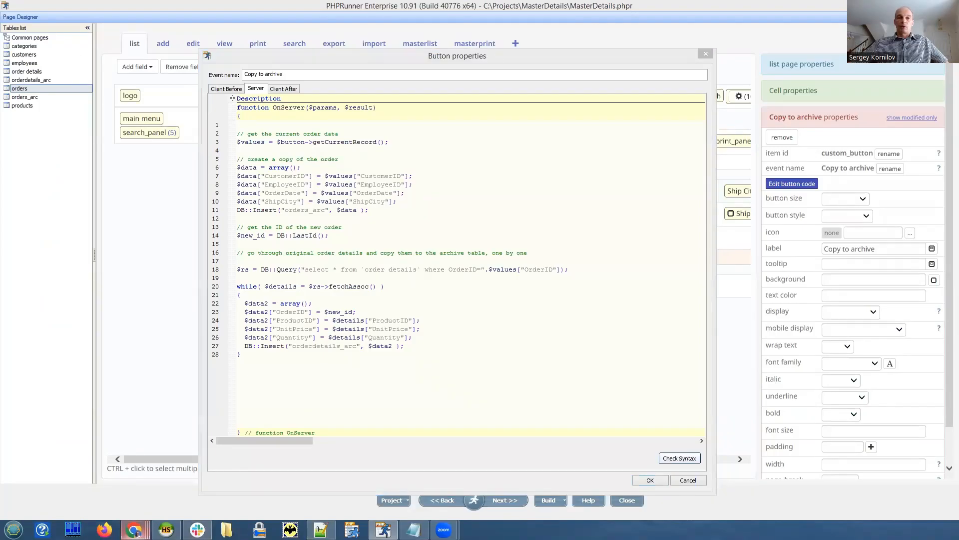
mouse_move(134, 529)
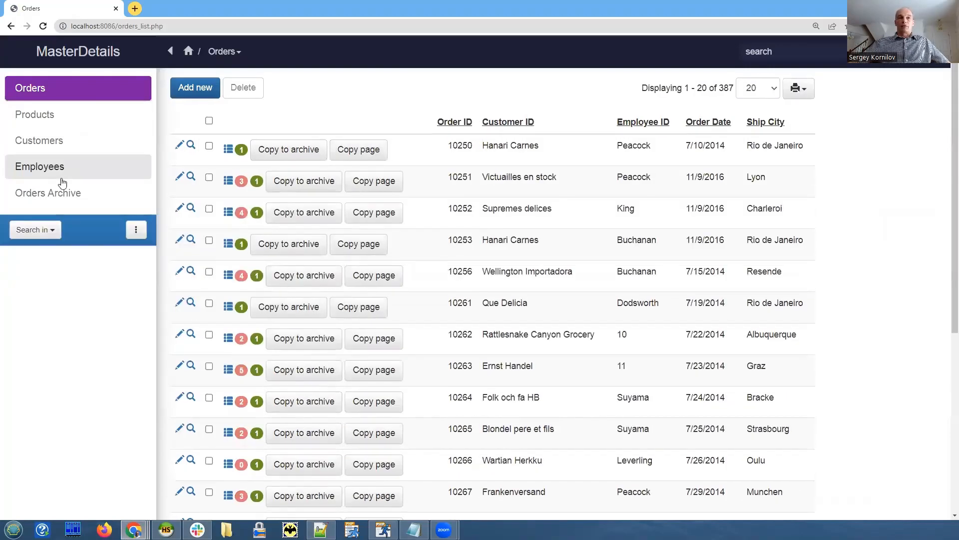
Delete both old records from Orders Archive and return to the Orders list.
left_click(48, 193)
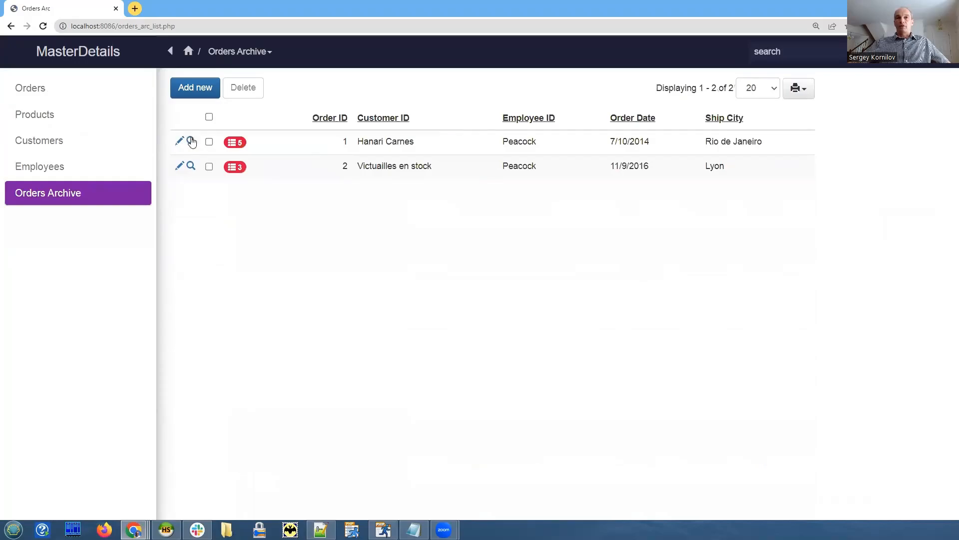
left_click(209, 117)
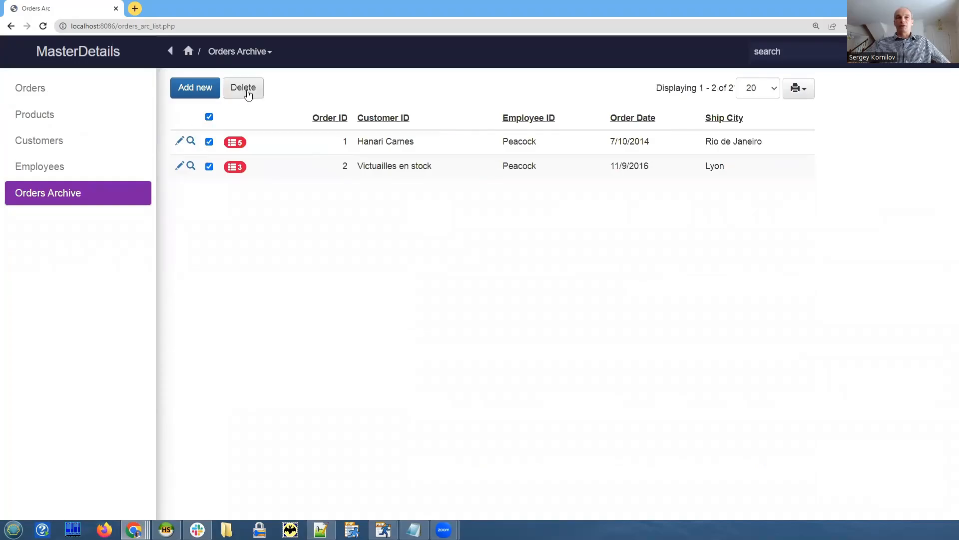
left_click(242, 88)
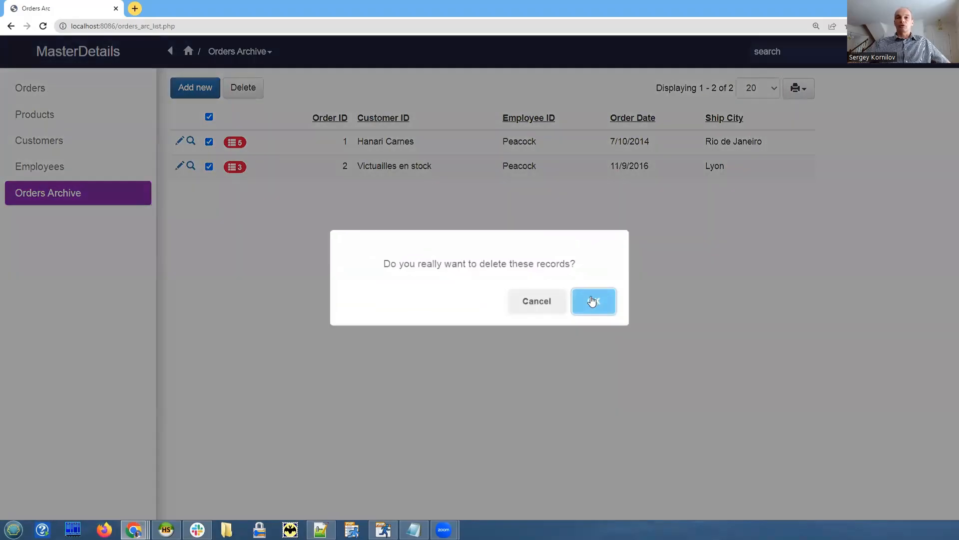
left_click(593, 301)
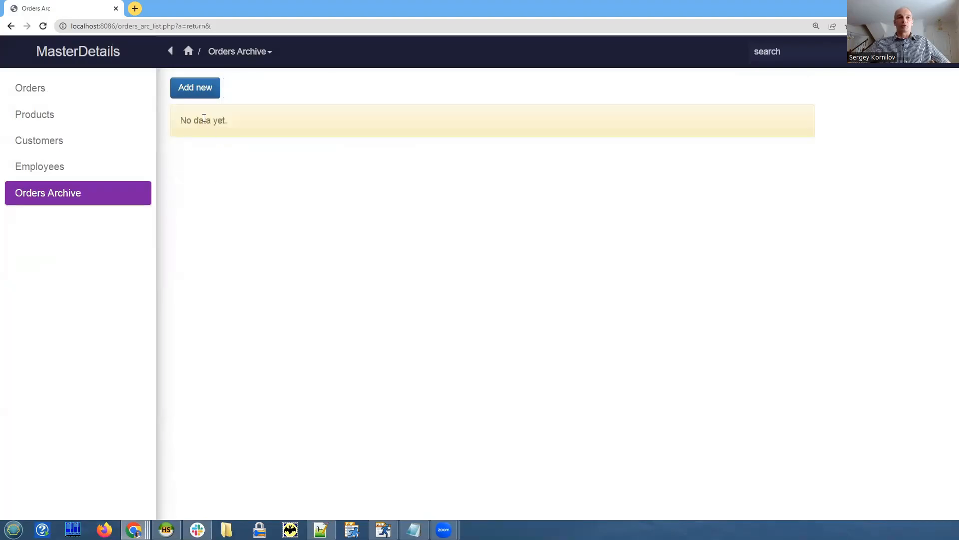
left_click(30, 88)
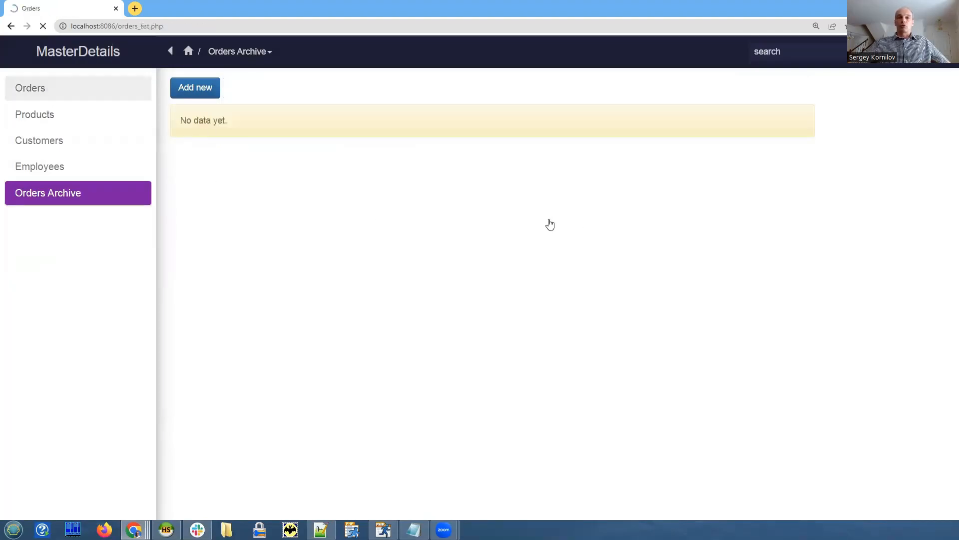
left_click(30, 88)
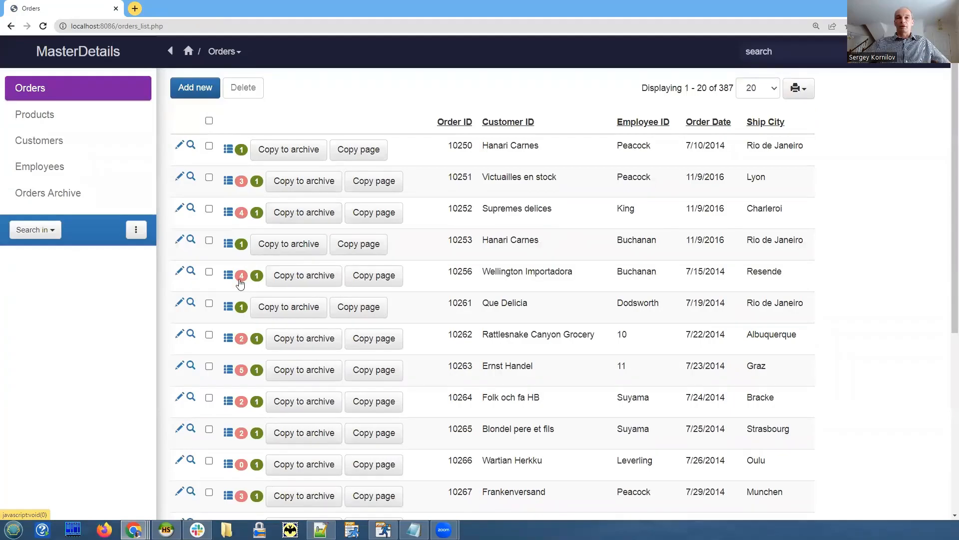
mouse_move(228, 274)
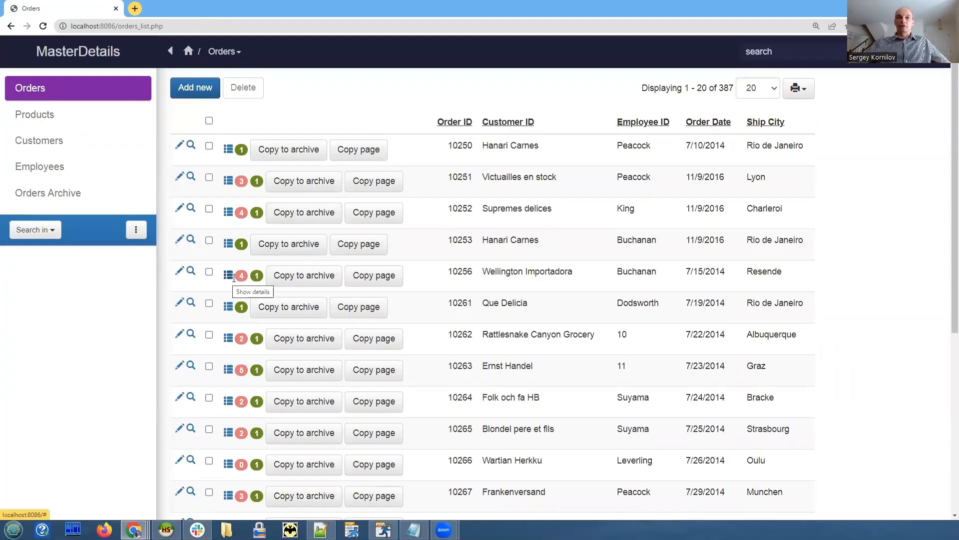
Expand order 10256 to show its four order detail lines inline.
left_click(228, 274)
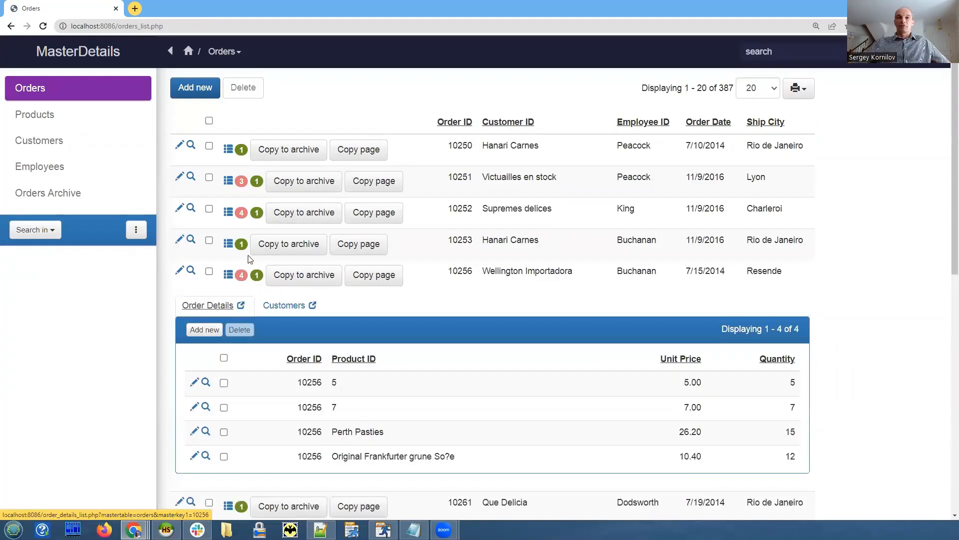
scroll("down", 3)
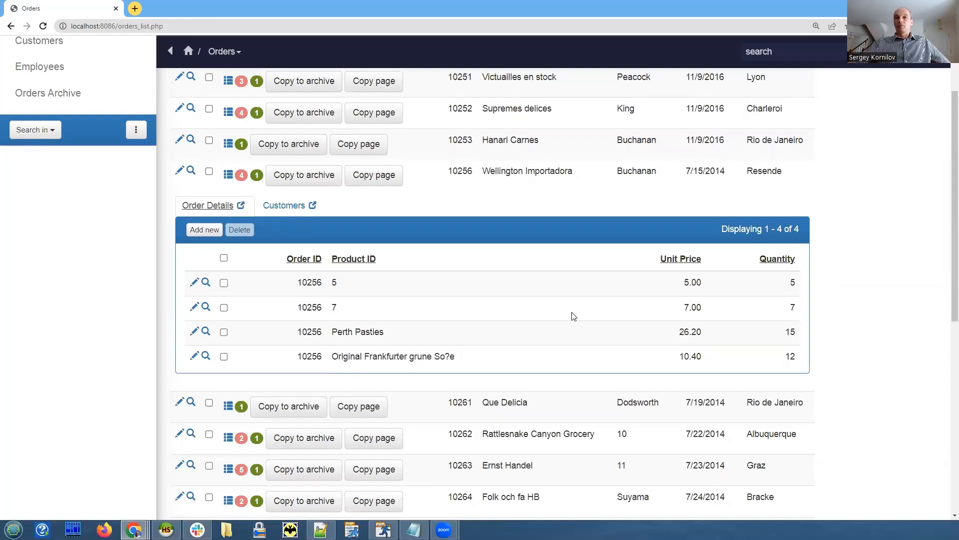
mouse_move(202, 191)
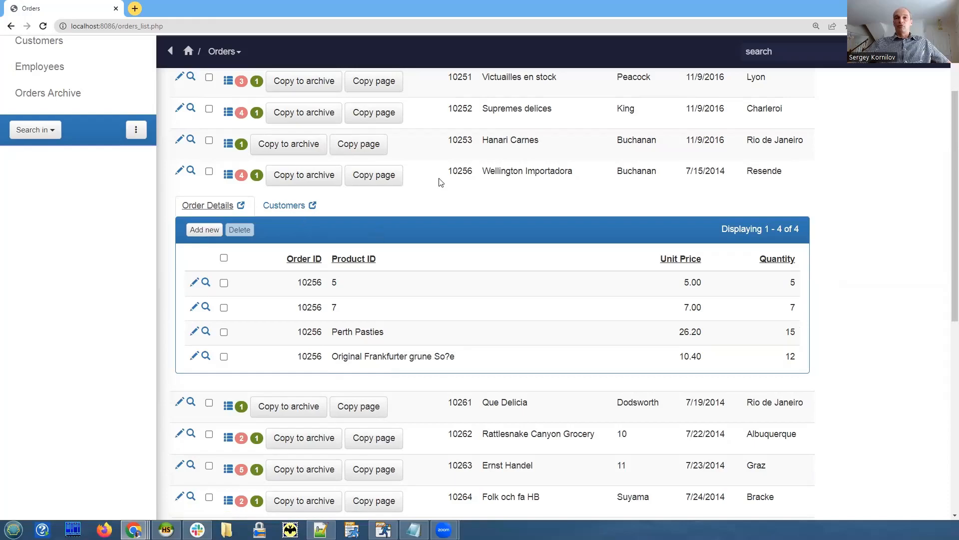
double_click(460, 171)
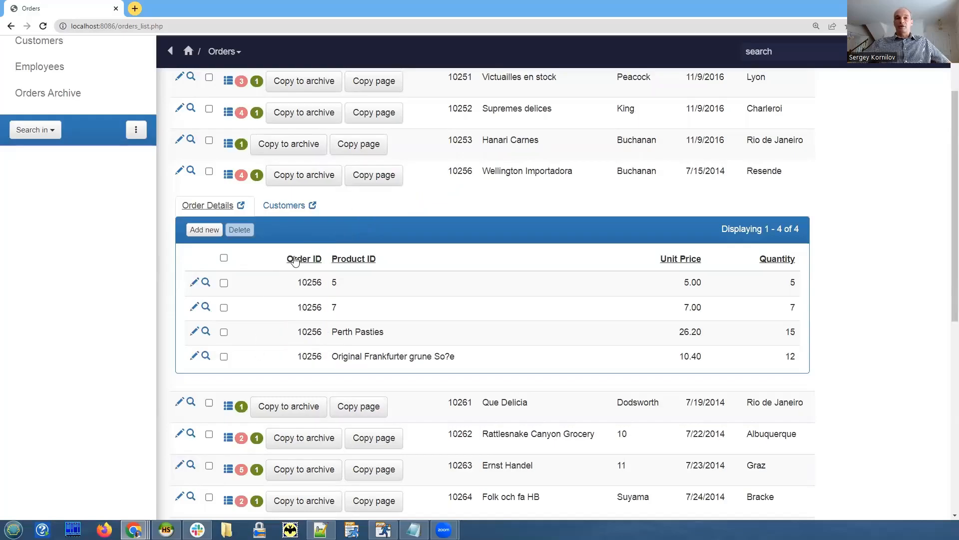
mouse_move(283, 205)
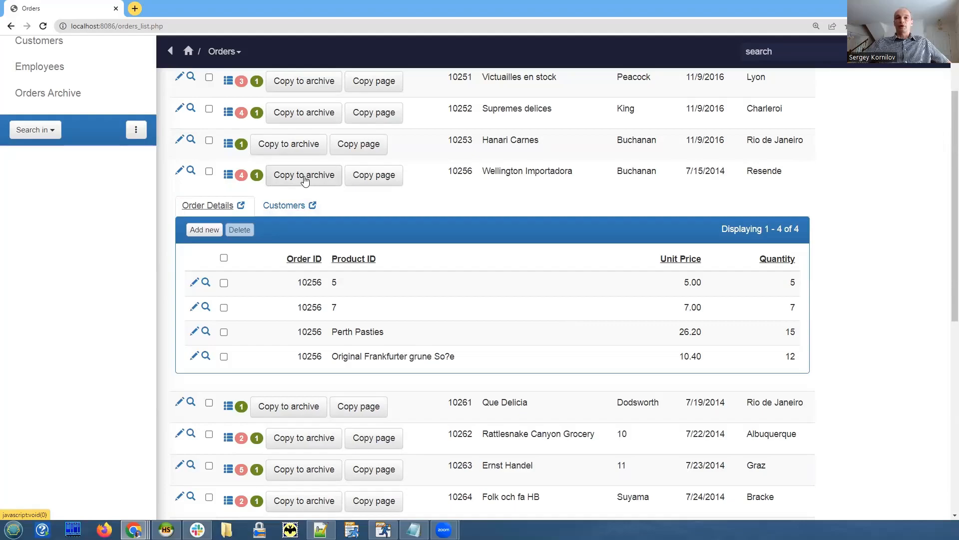
Run Copy to archive on order 10256 and acknowledge the 'Well done!' message.
left_click(303, 175)
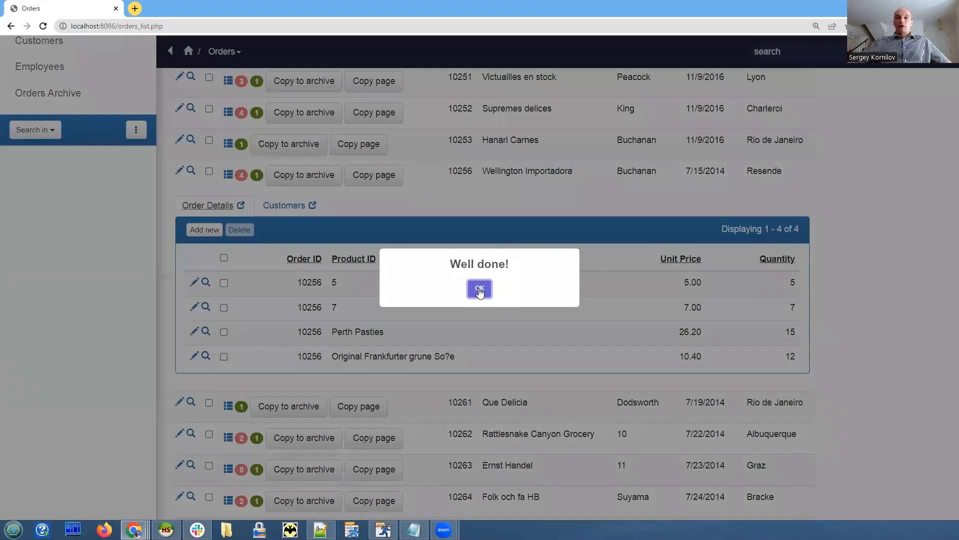
left_click(479, 289)
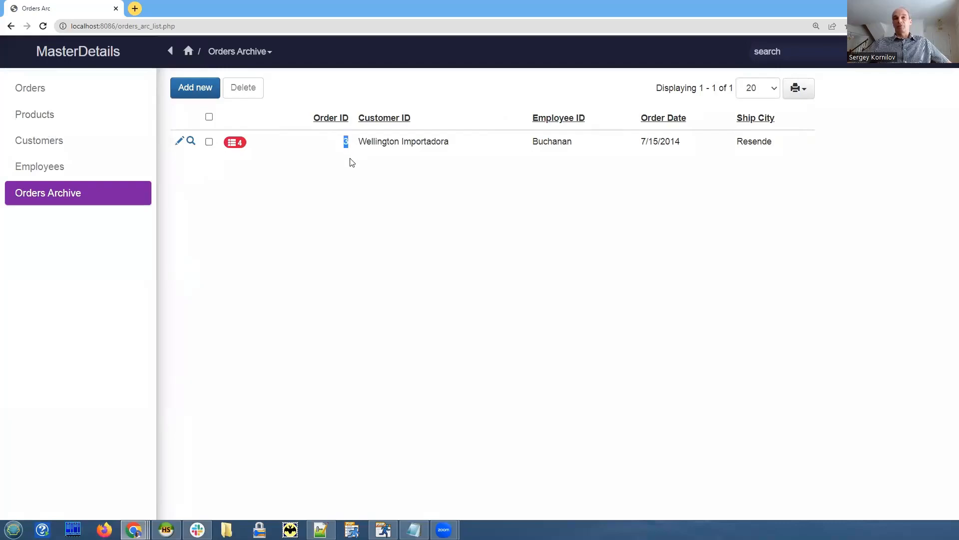
mouse_move(333, 165)
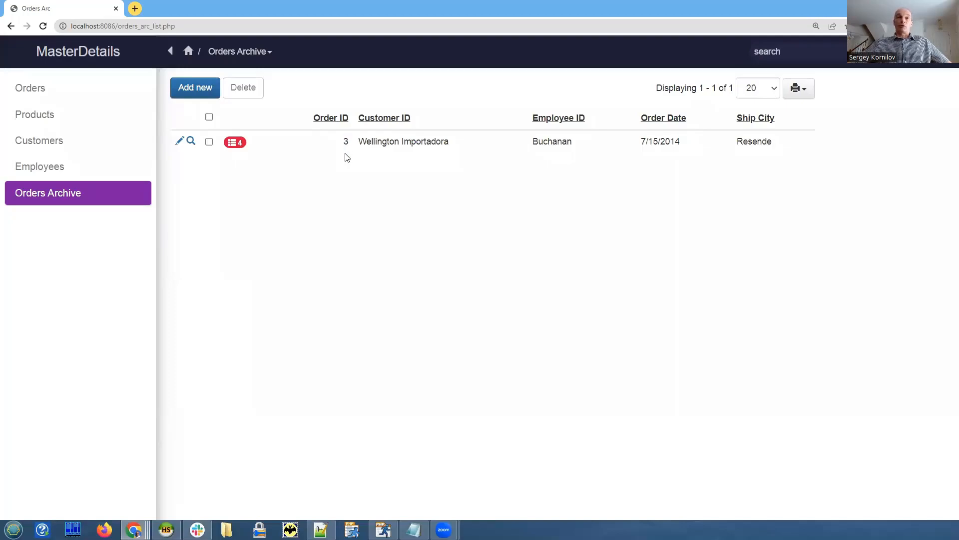
mouse_move(311, 163)
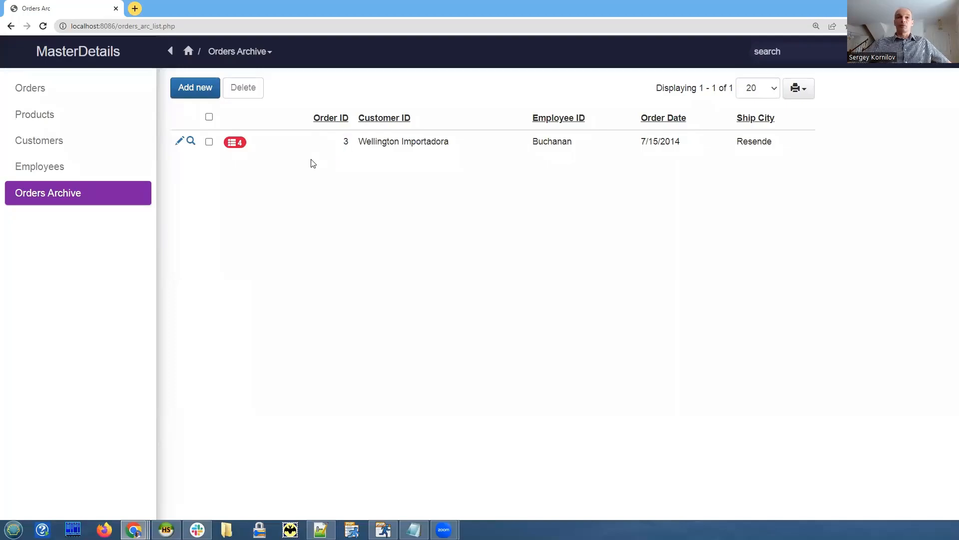
Expand archived order 3 for Wellington Importadora to show its four copied details.
left_click(234, 141)
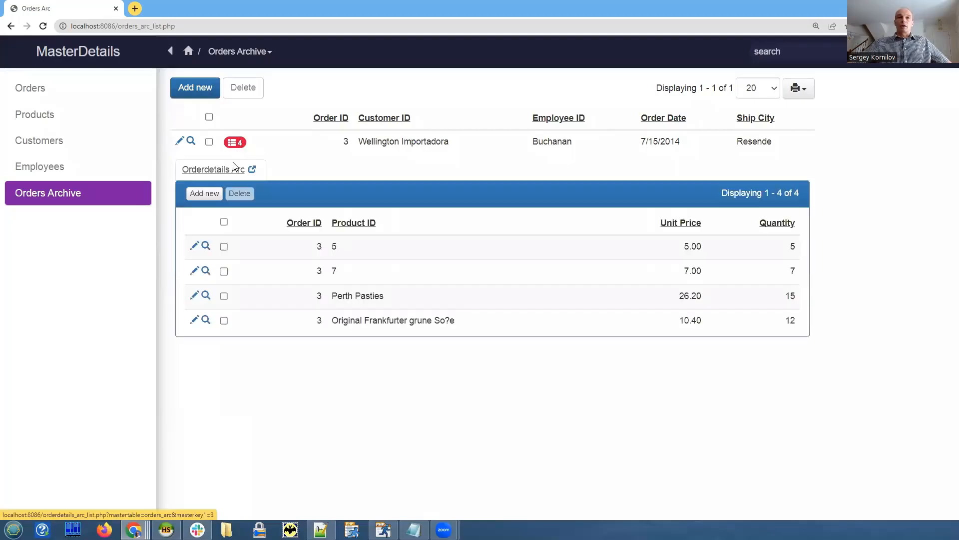